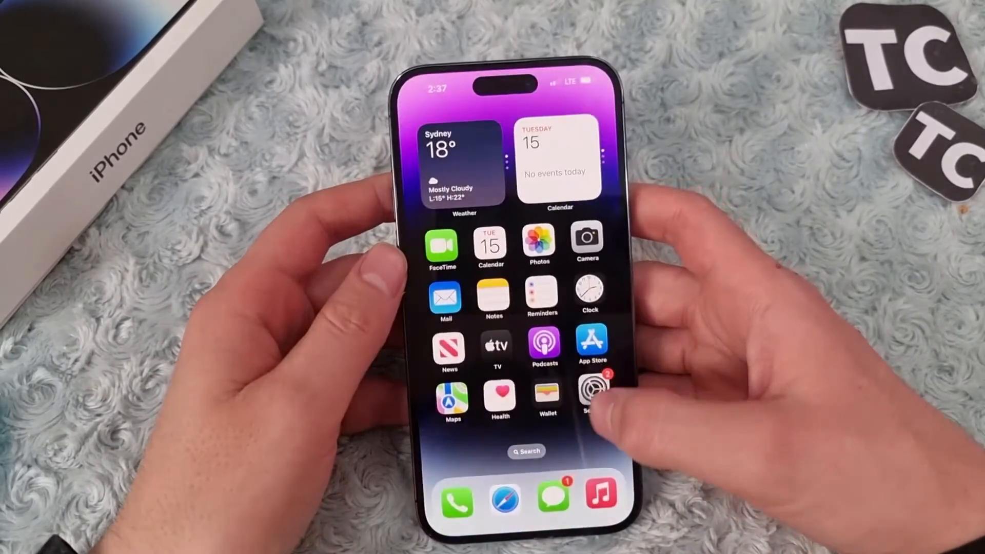
# - Navigate Settings > General to the Transfer or Reset iPhone page
pyautogui.click(588, 396)
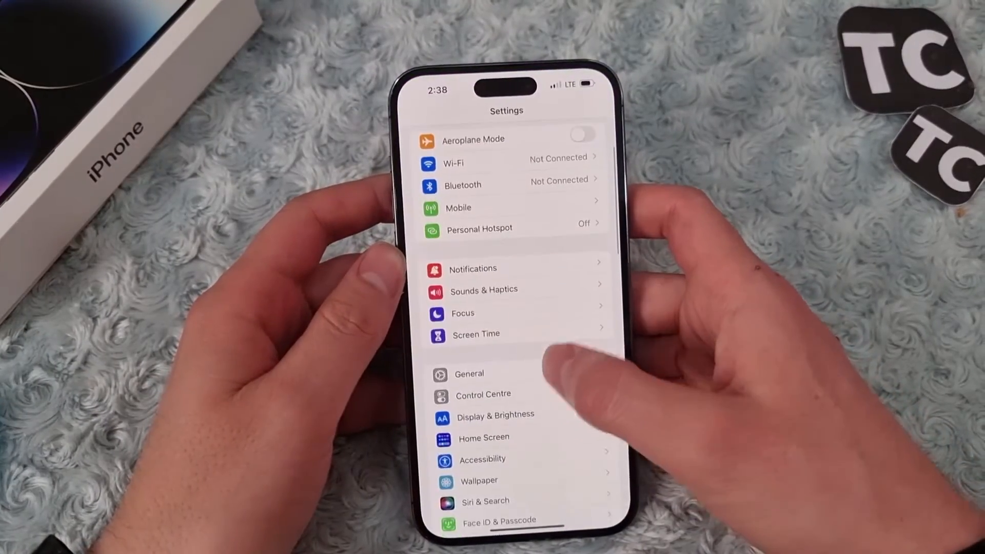
pyautogui.click(468, 373)
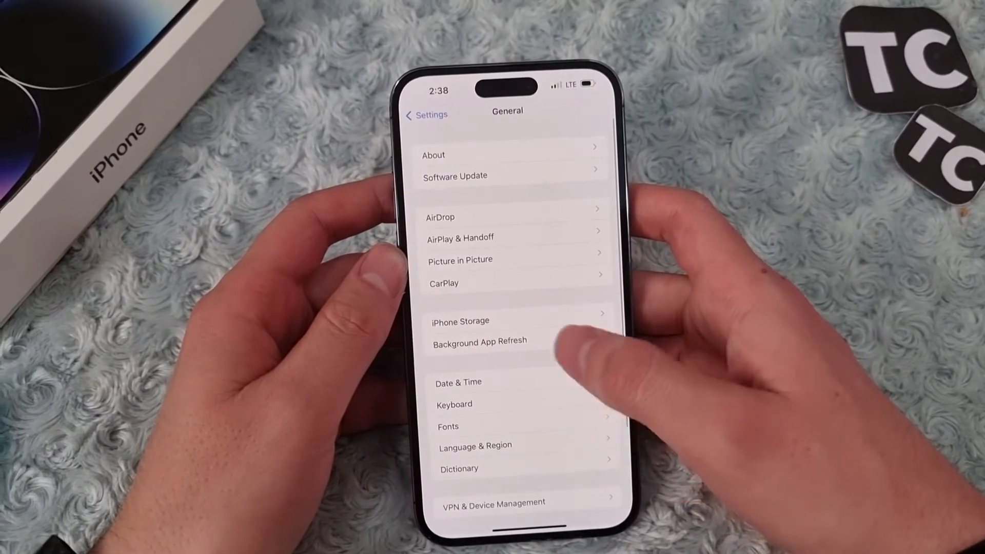
pyautogui.scroll(3)
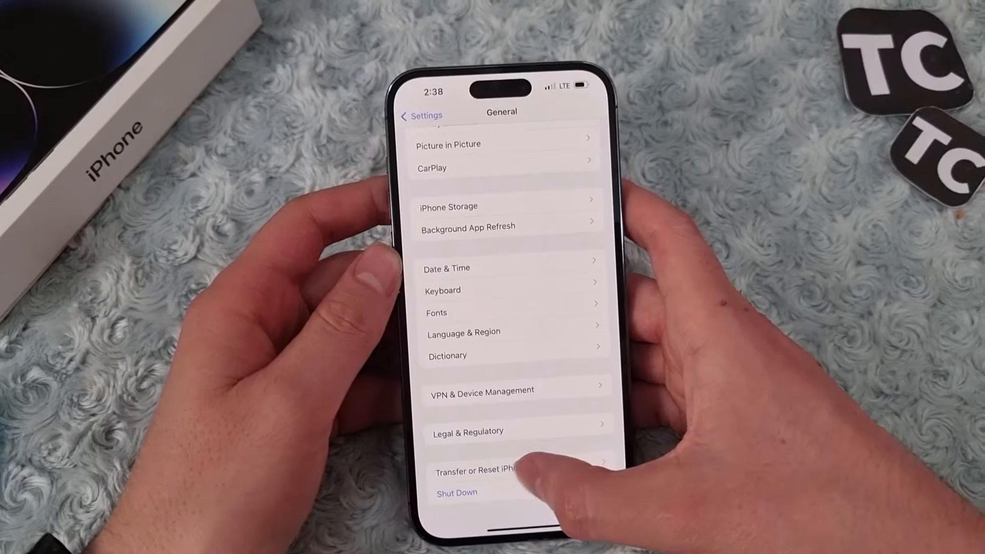
pyautogui.click(480, 471)
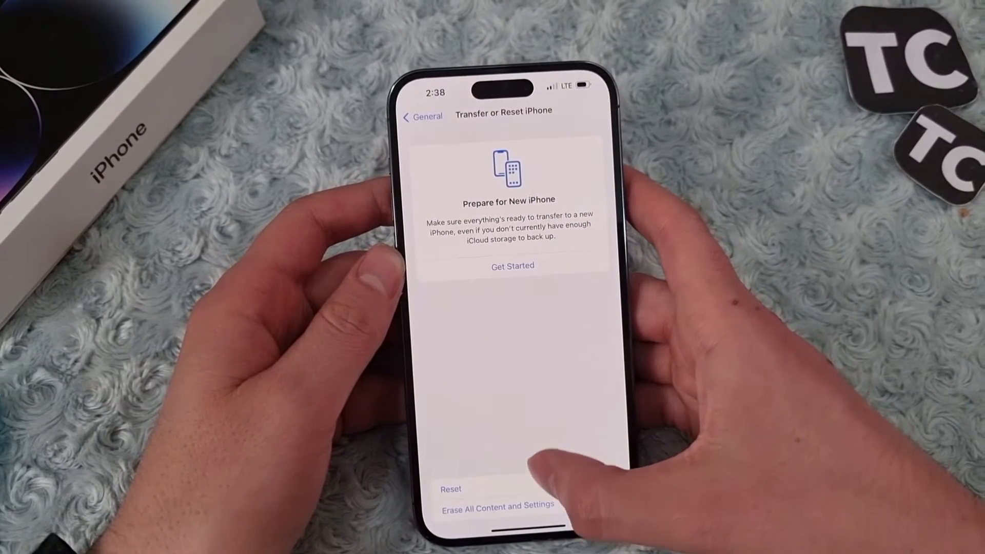
# - Choose Reset, then confirm Reset Network Settings so the iPhone restarts
pyautogui.click(450, 489)
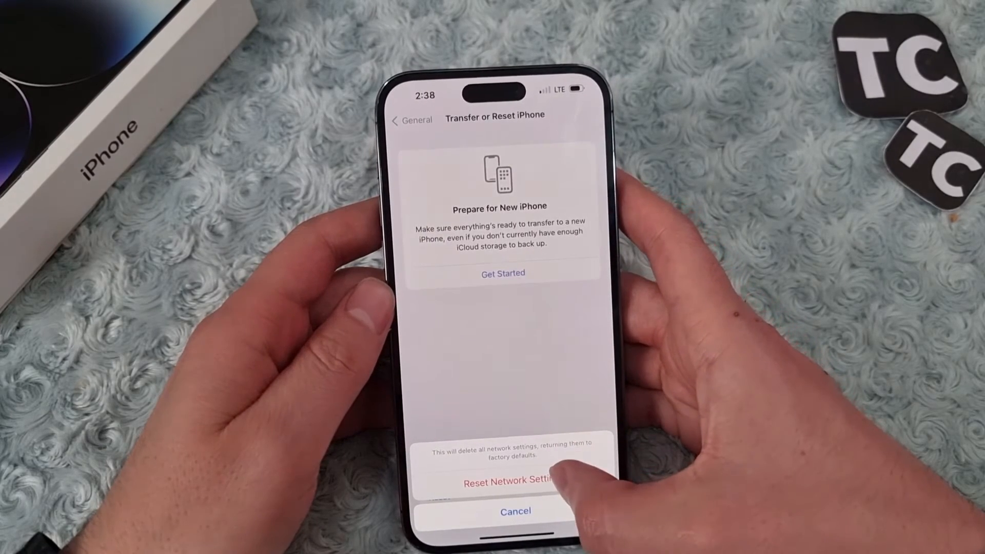
pyautogui.click(496, 482)
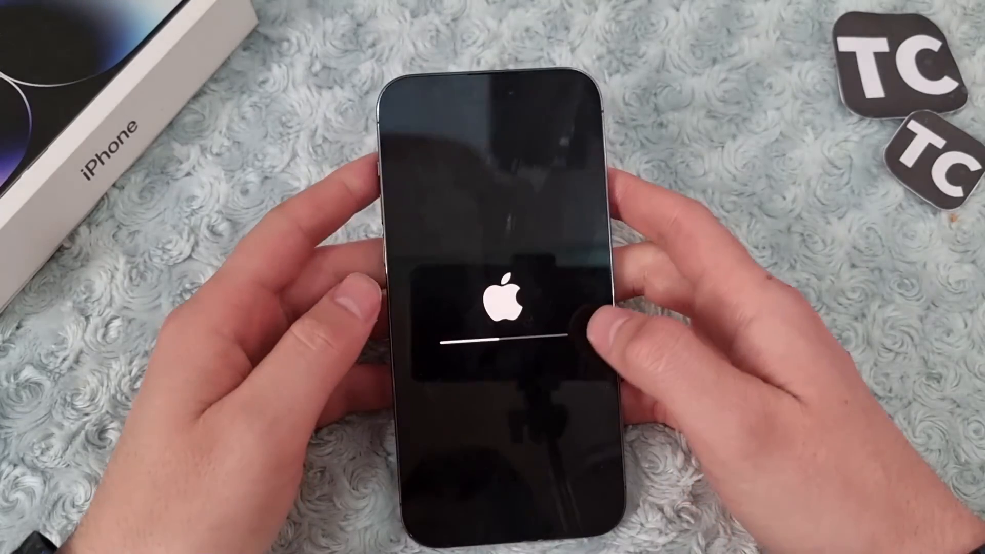